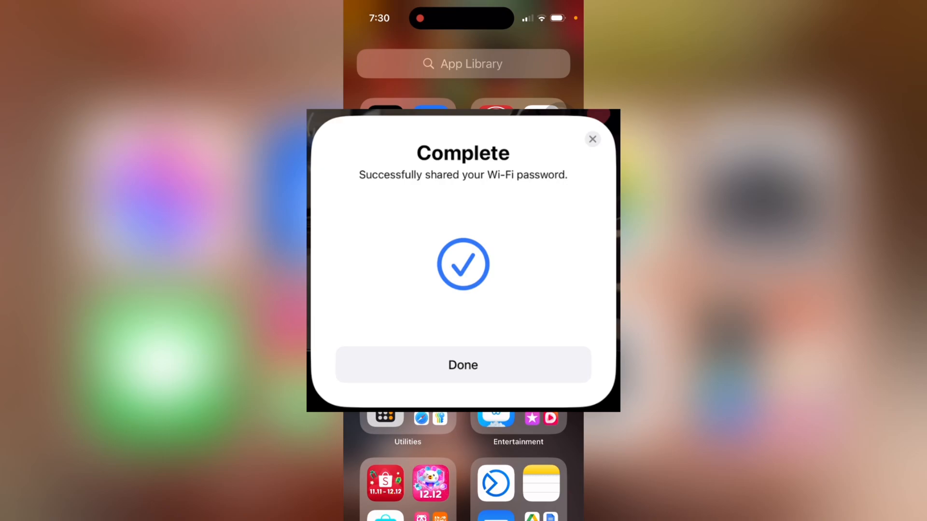
Step: Dismiss the Wi-Fi password shared confirmation with Done
{"action": "left_click", "coordinate": [462, 365]}
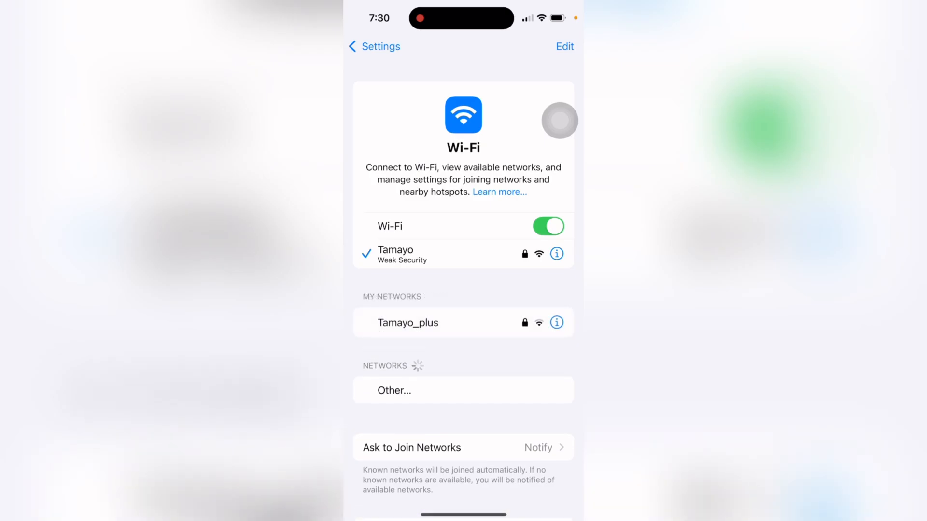
Step: Scroll the Wi-Fi page down to the Auto-Join Hotspot setting below the Tamayo network
{"action": "scroll", "scroll_direction": "down", "scroll_amount": 3}
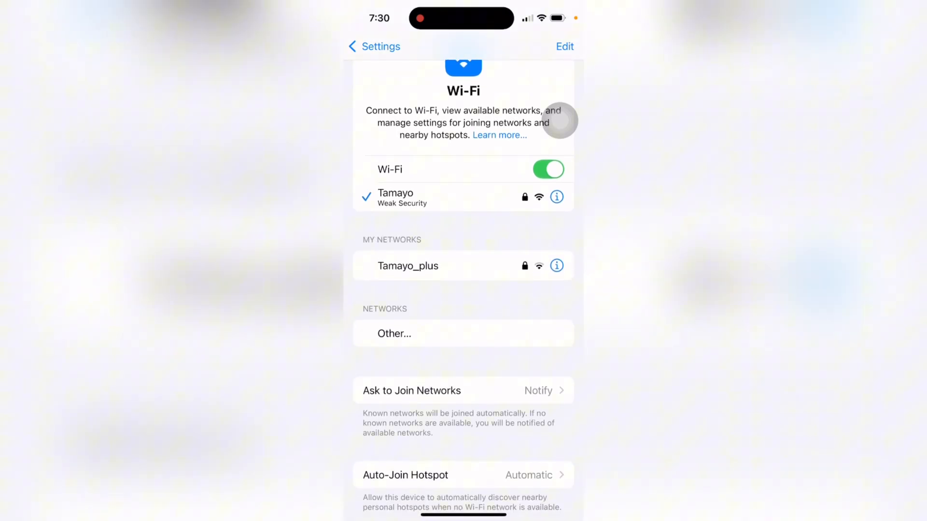